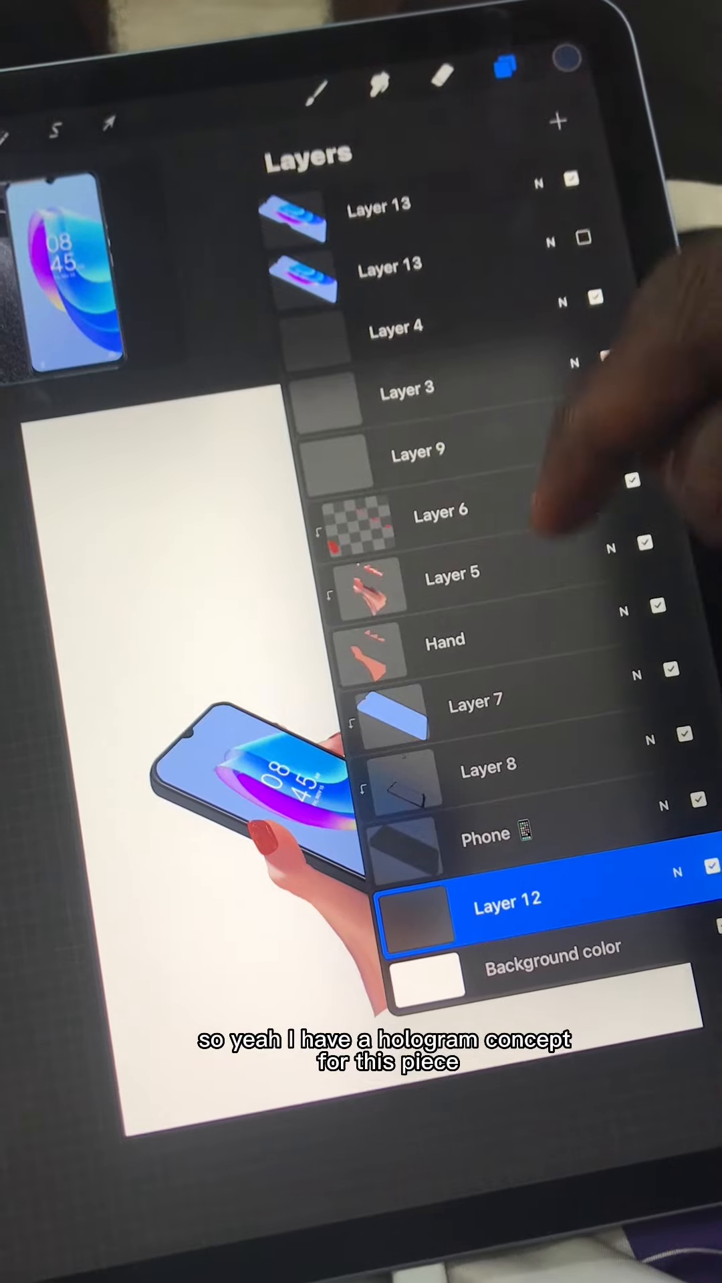
- Close the layer list to show the hand holding the phone on the canvas
click(502, 64)
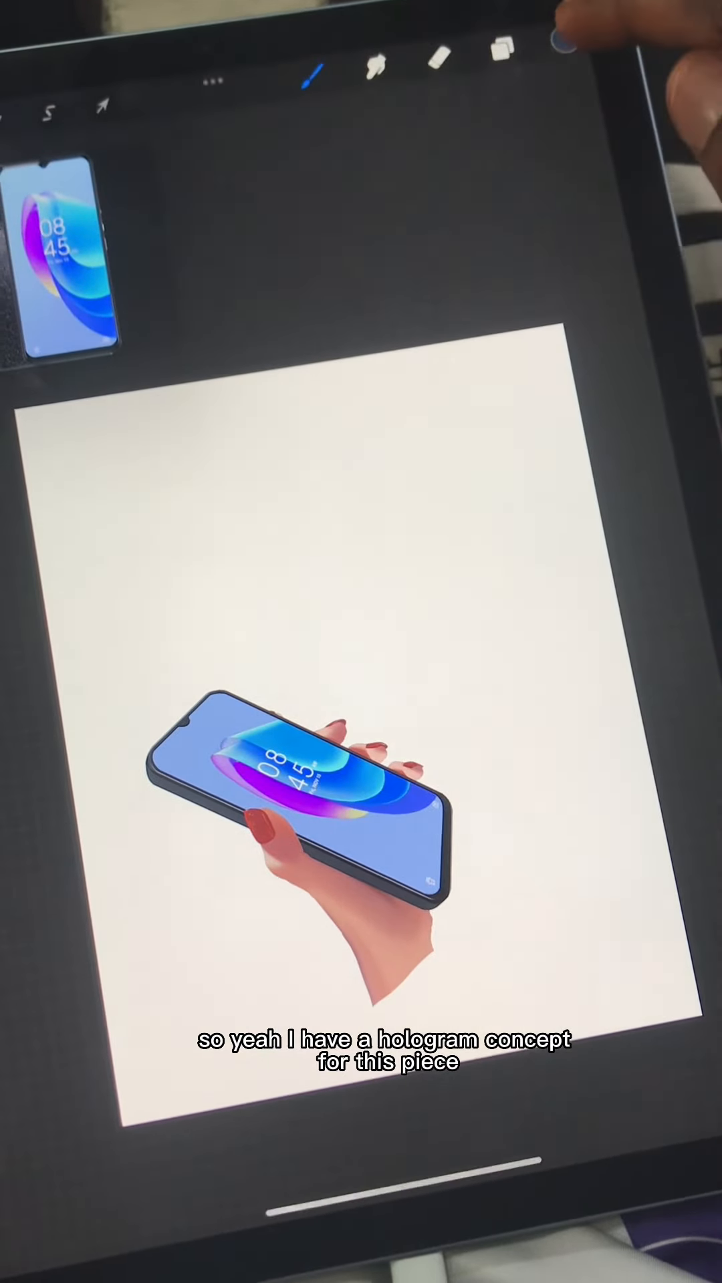